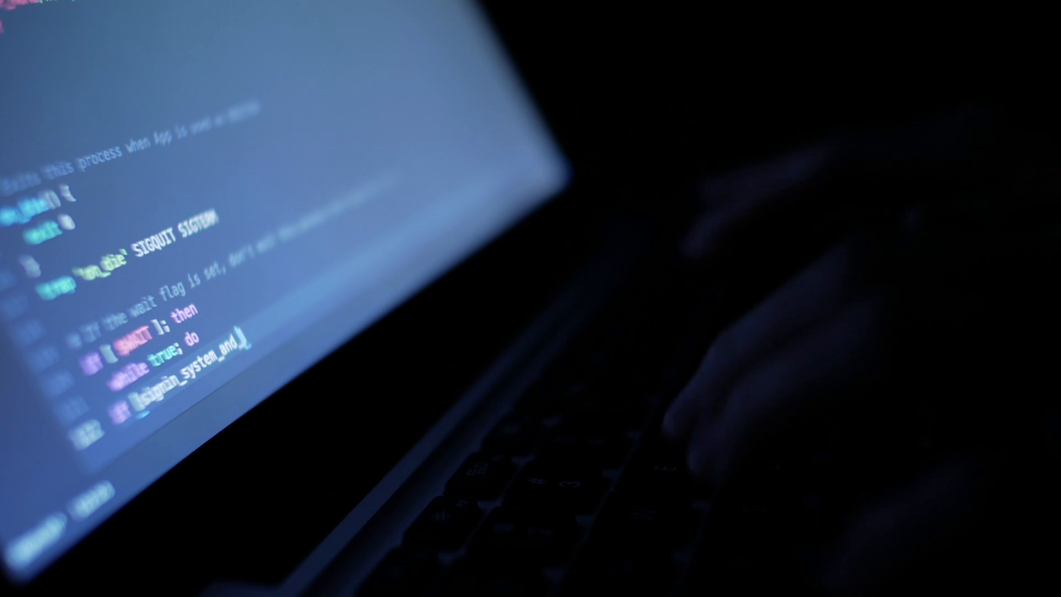
type("sig")
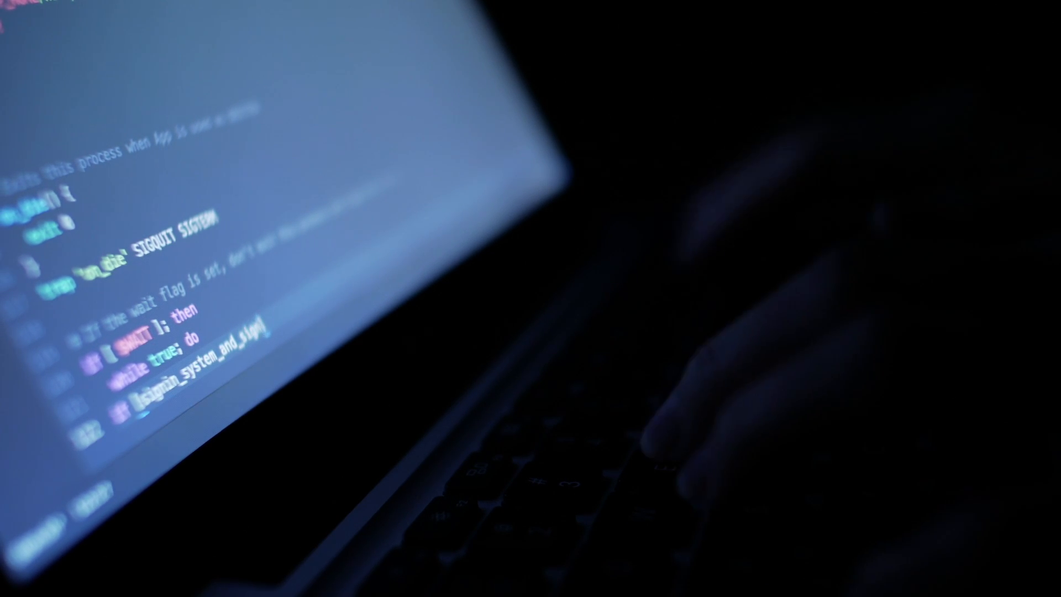